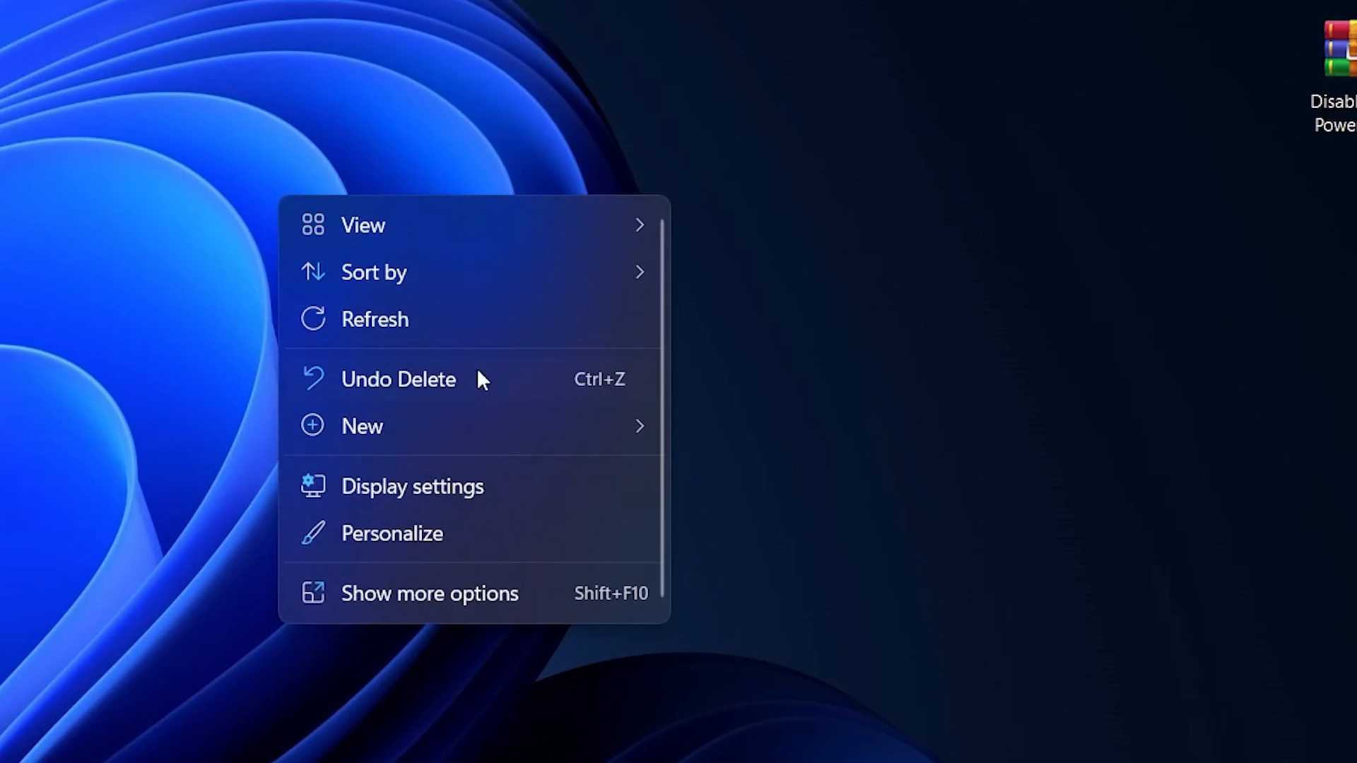
Step: Set Fortnite's graphics preference to High performance (RTX 3070) and reposition the throttle archive
{"action": "left_click", "coordinate": [413, 486]}
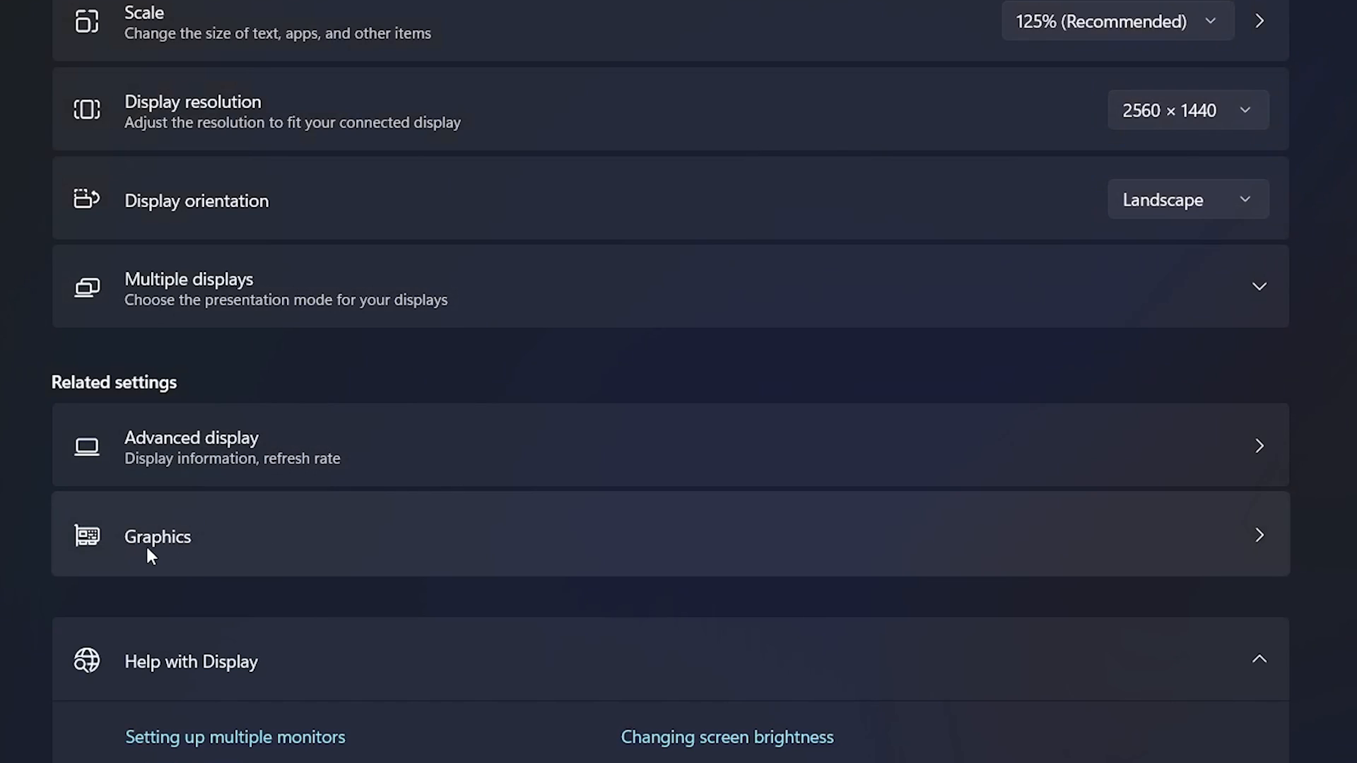
{"action": "left_click", "coordinate": [157, 537]}
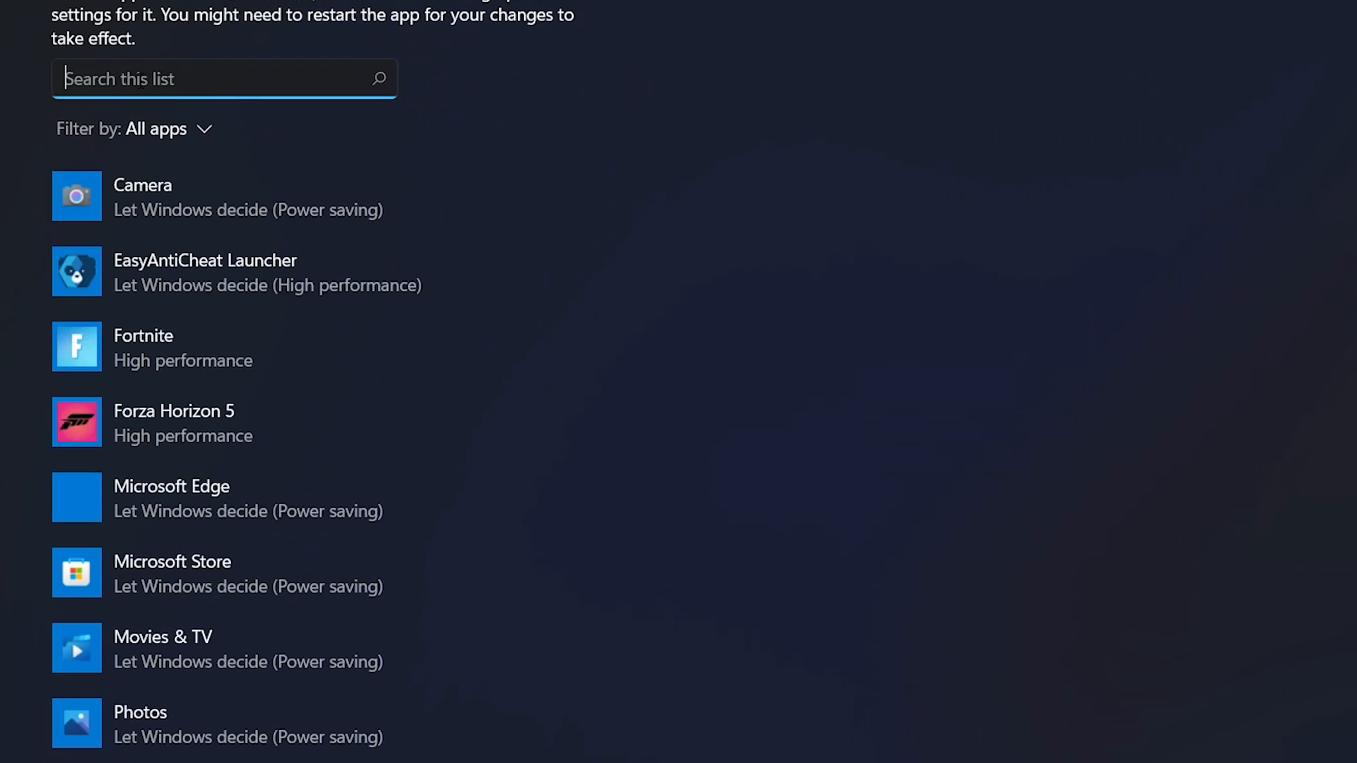
{"action": "type", "text": "fortnite"}
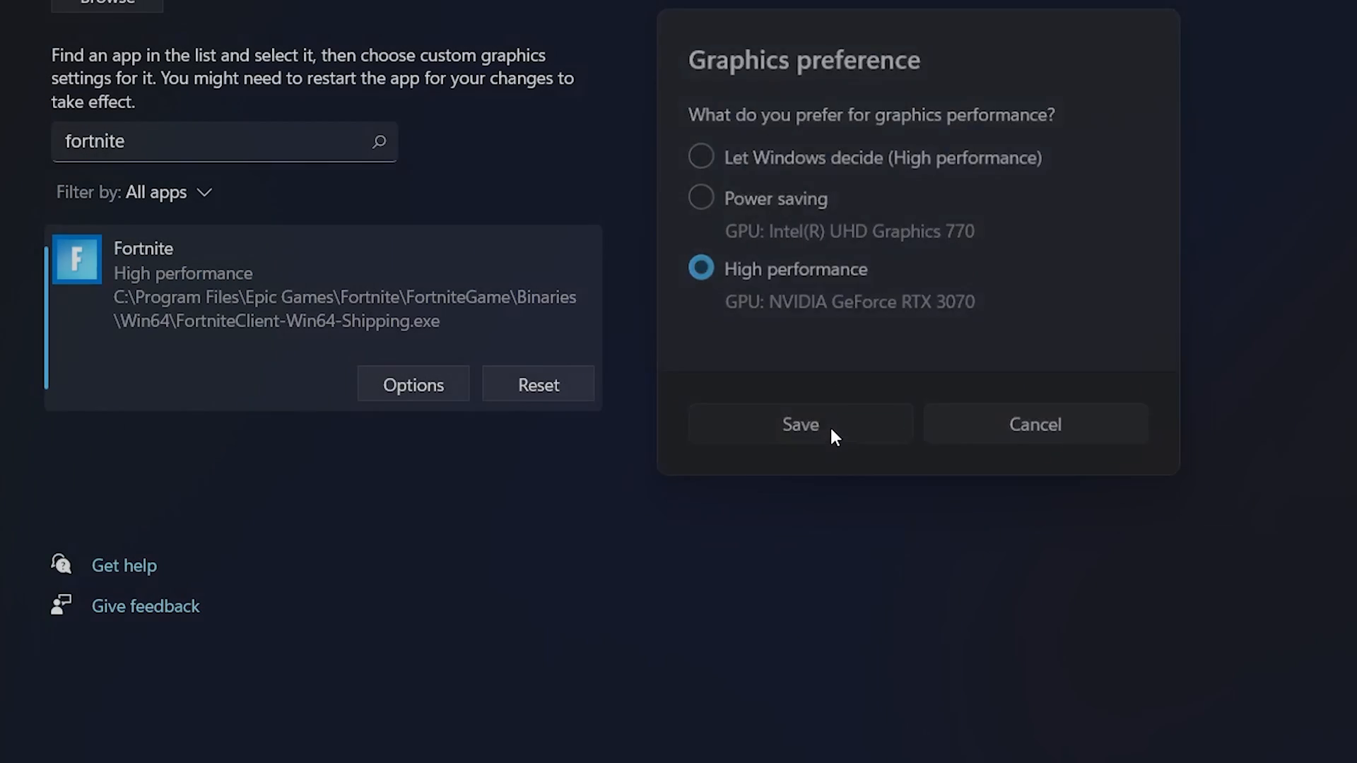
{"action": "left_click", "coordinate": [799, 424]}
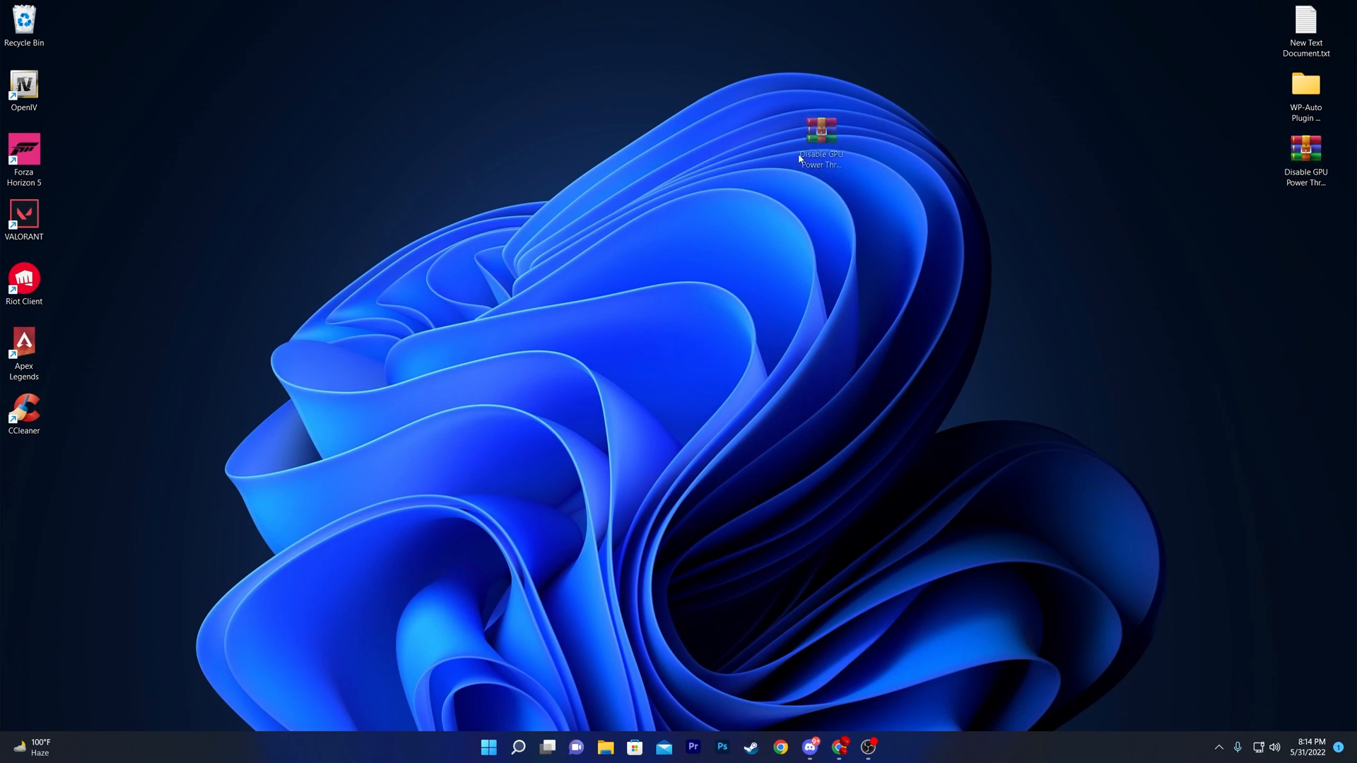
{"action": "left_click_drag", "start_coordinate": [820, 135], "coordinate": [615, 99]}
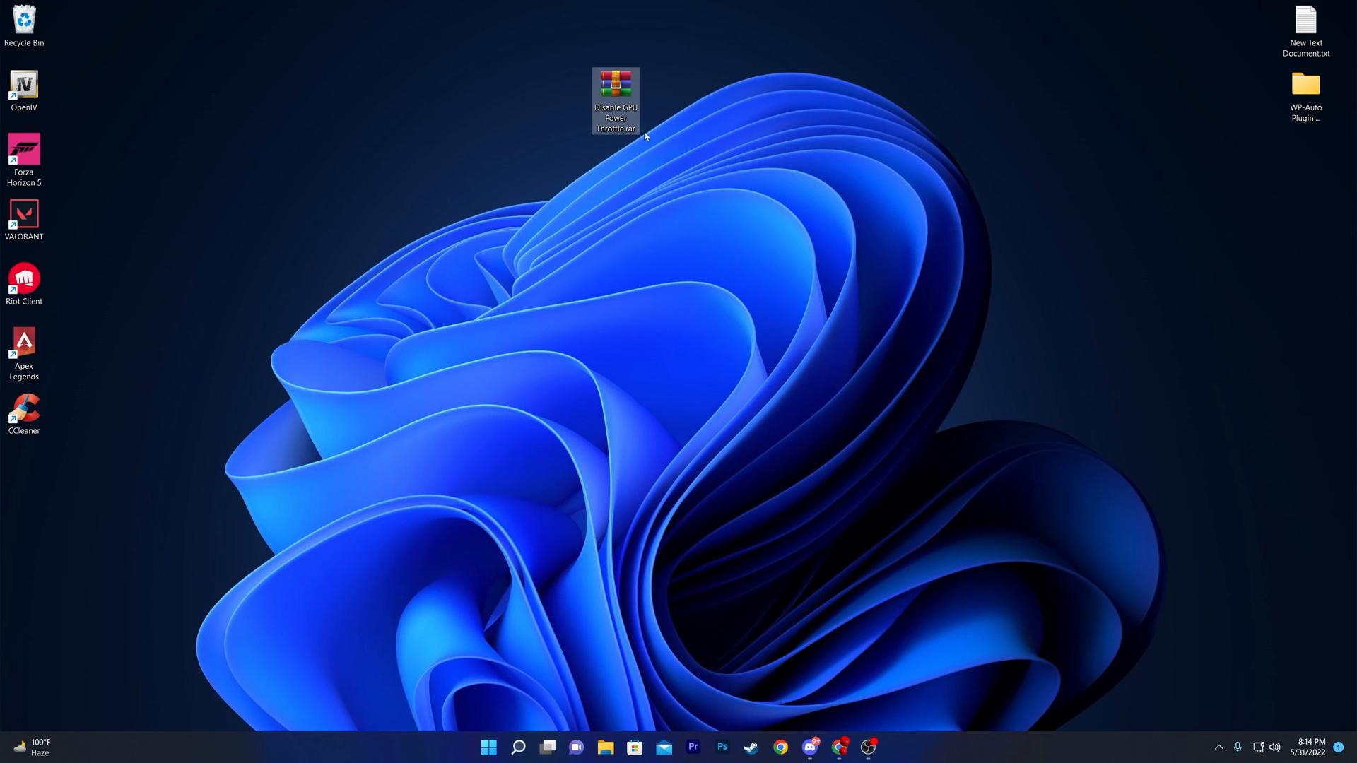
{"action": "mouse_move", "coordinate": [615, 100]}
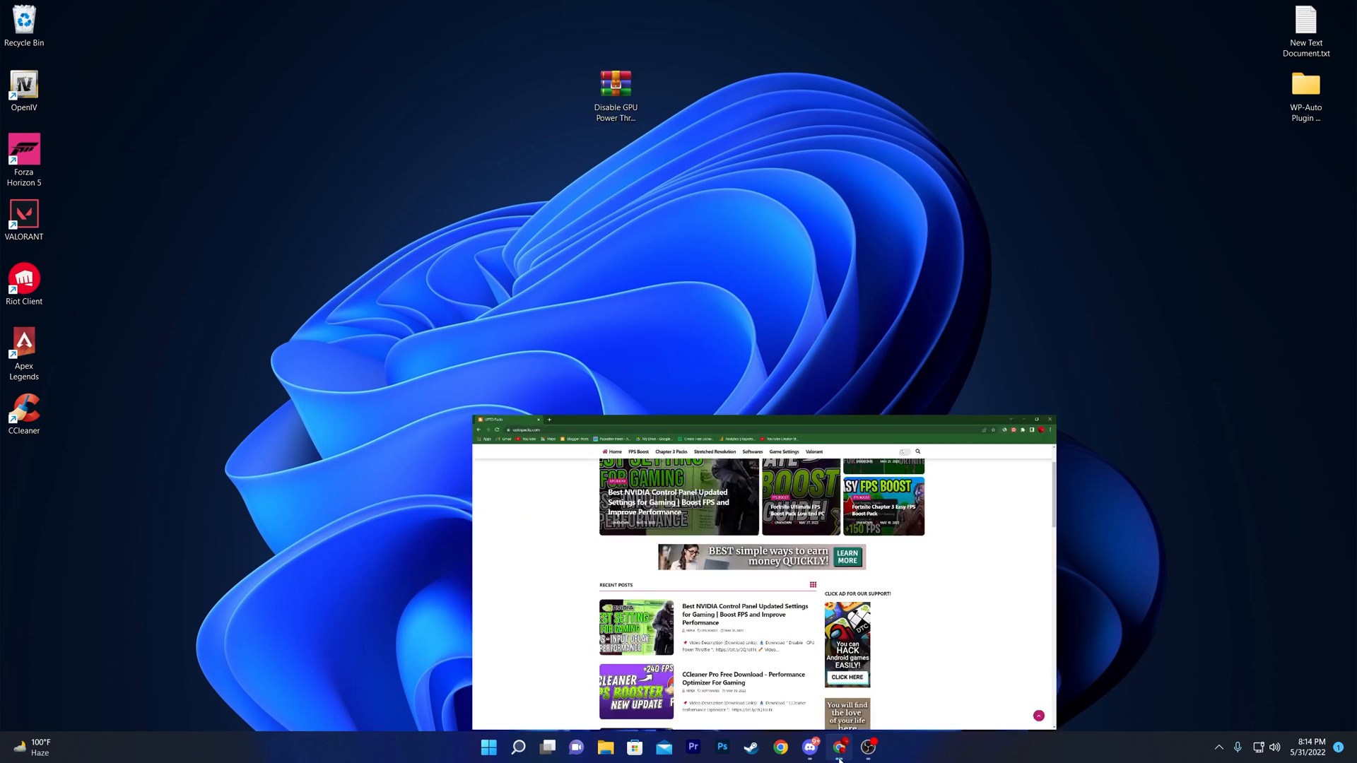
Step: Download the Disable GPU Power Throttle archive from the NVIDIA article in Chrome
{"action": "left_click", "coordinate": [1026, 420]}
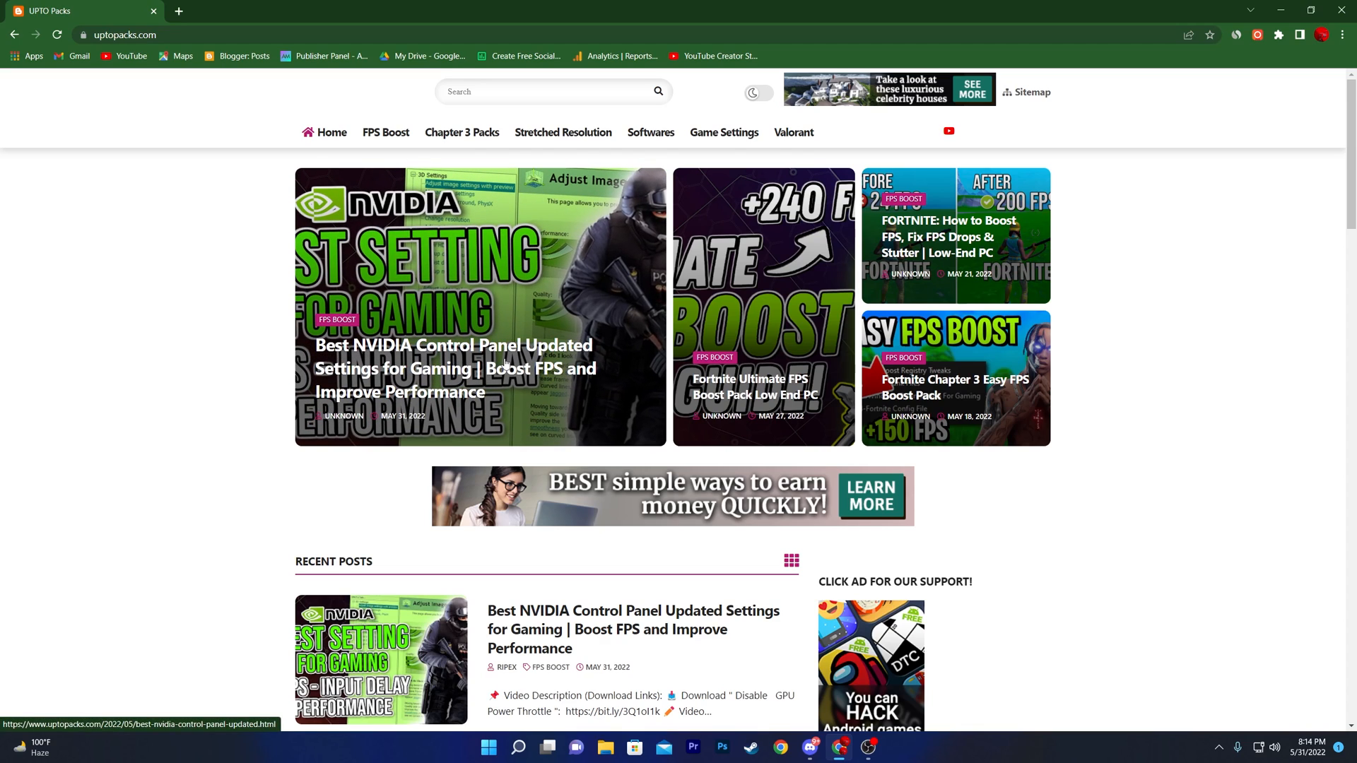
{"action": "mouse_move", "coordinate": [491, 390]}
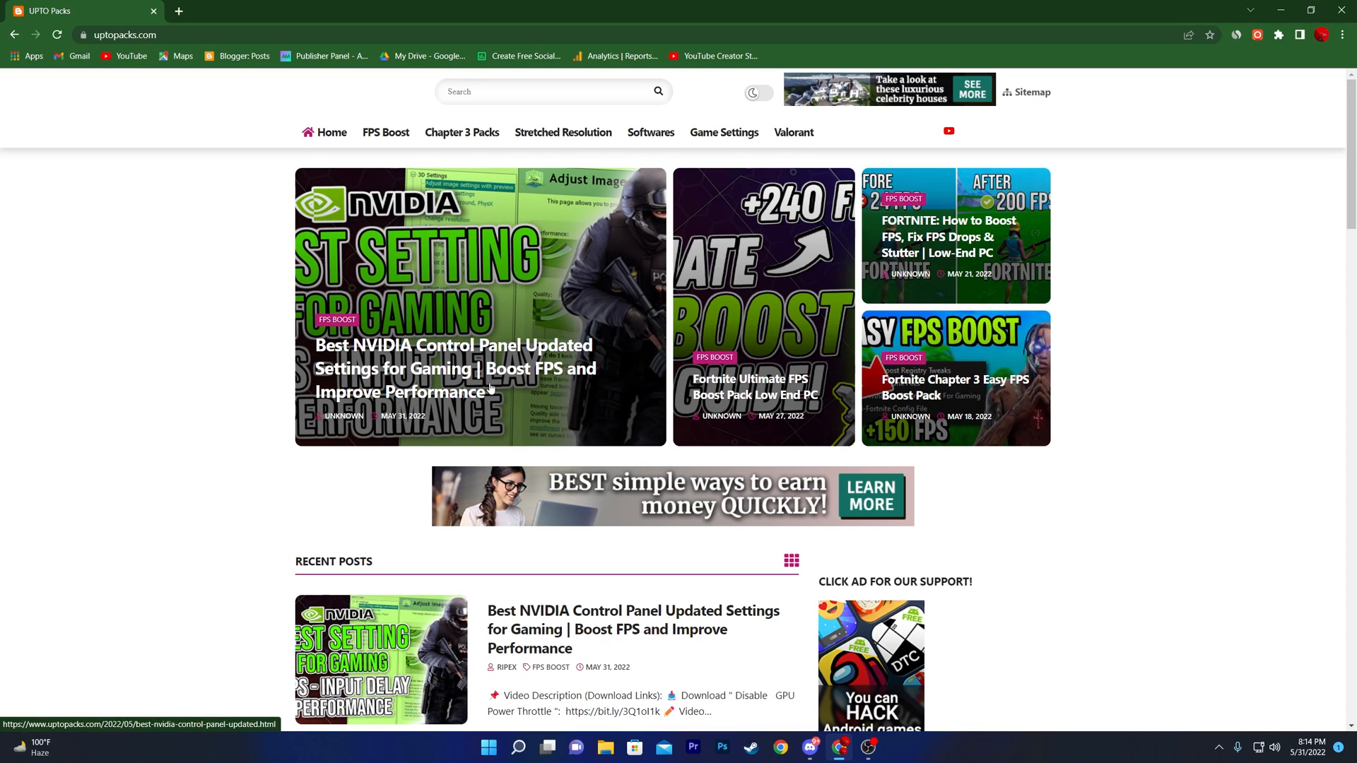
{"action": "scroll", "scroll_direction": "down", "scroll_amount": 3}
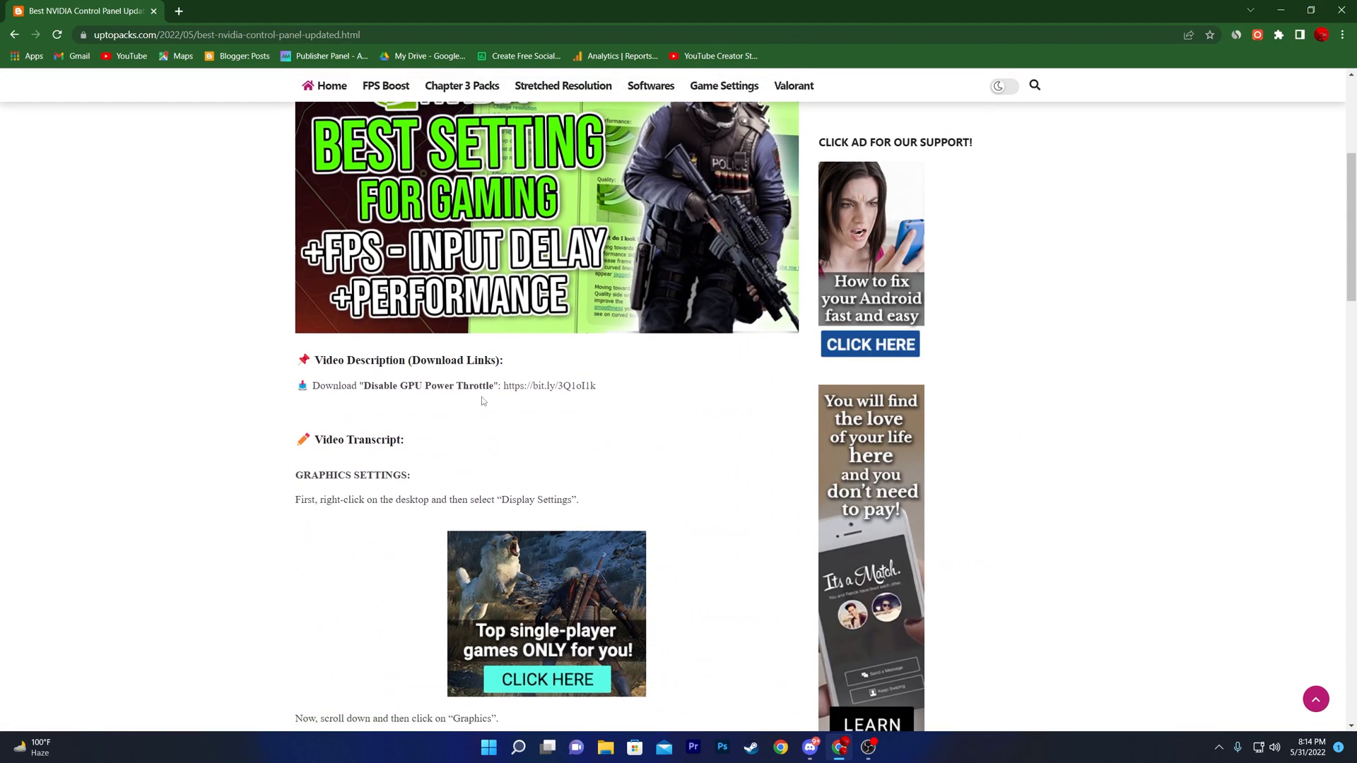
{"action": "left_click", "coordinate": [548, 385]}
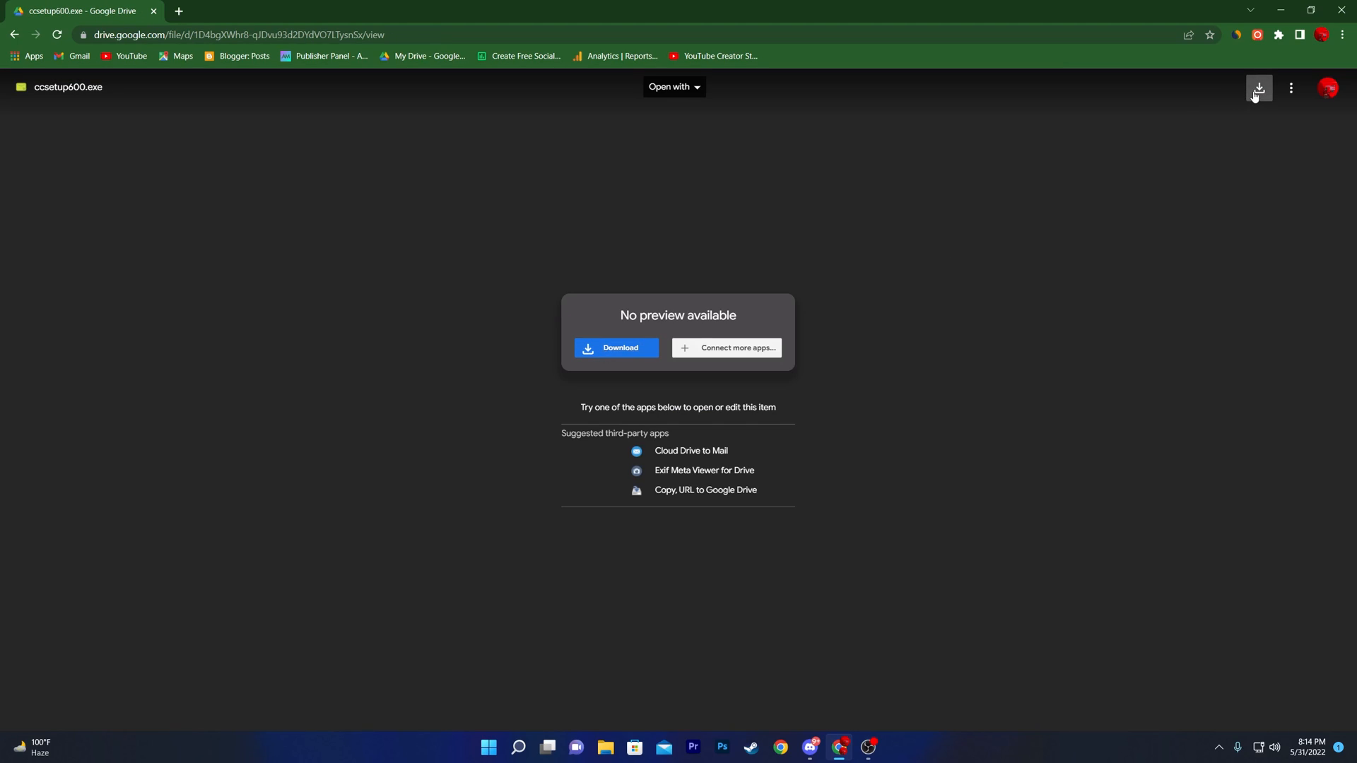
{"action": "mouse_move", "coordinate": [1258, 88]}
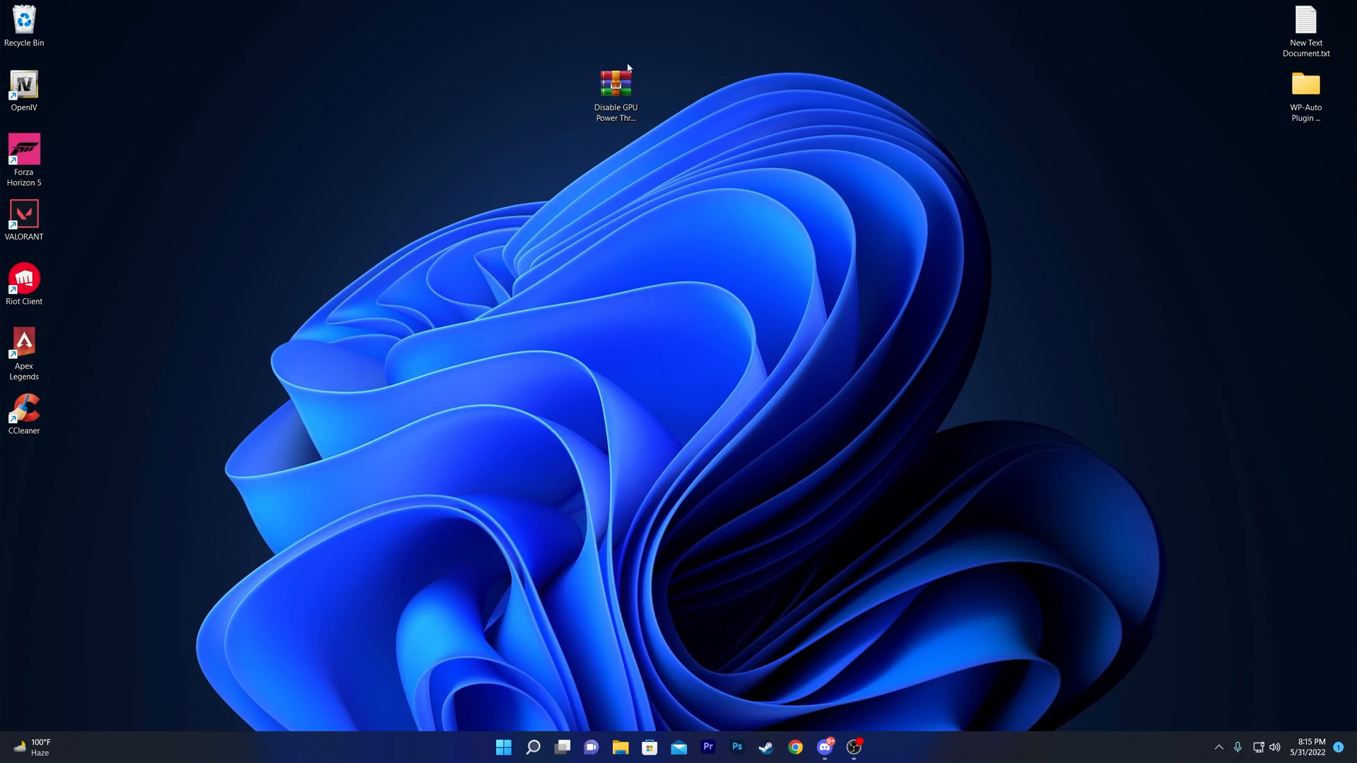
Step: Extract Disable GPU Power Throttle.reg from the archive onto the desktop
{"action": "double_click", "coordinate": [615, 84]}
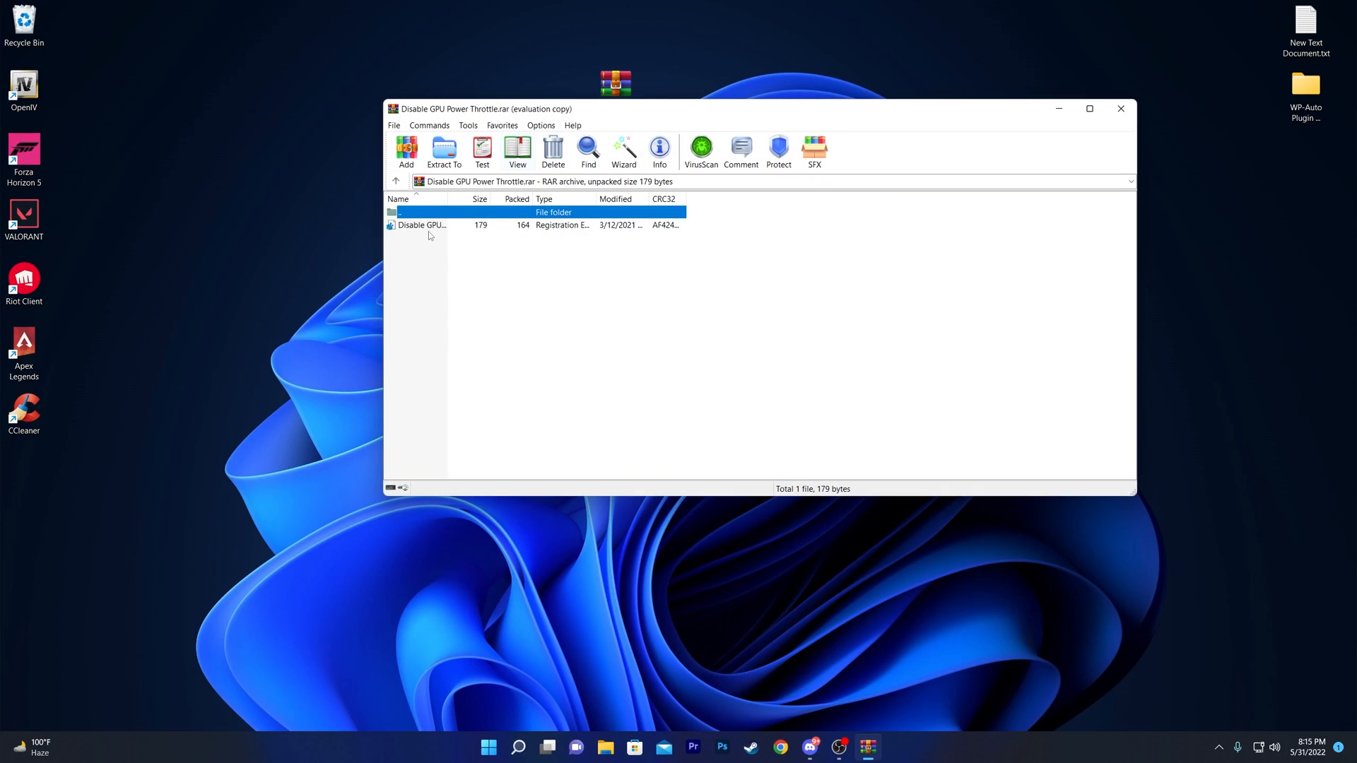
{"action": "left_click", "coordinate": [422, 225]}
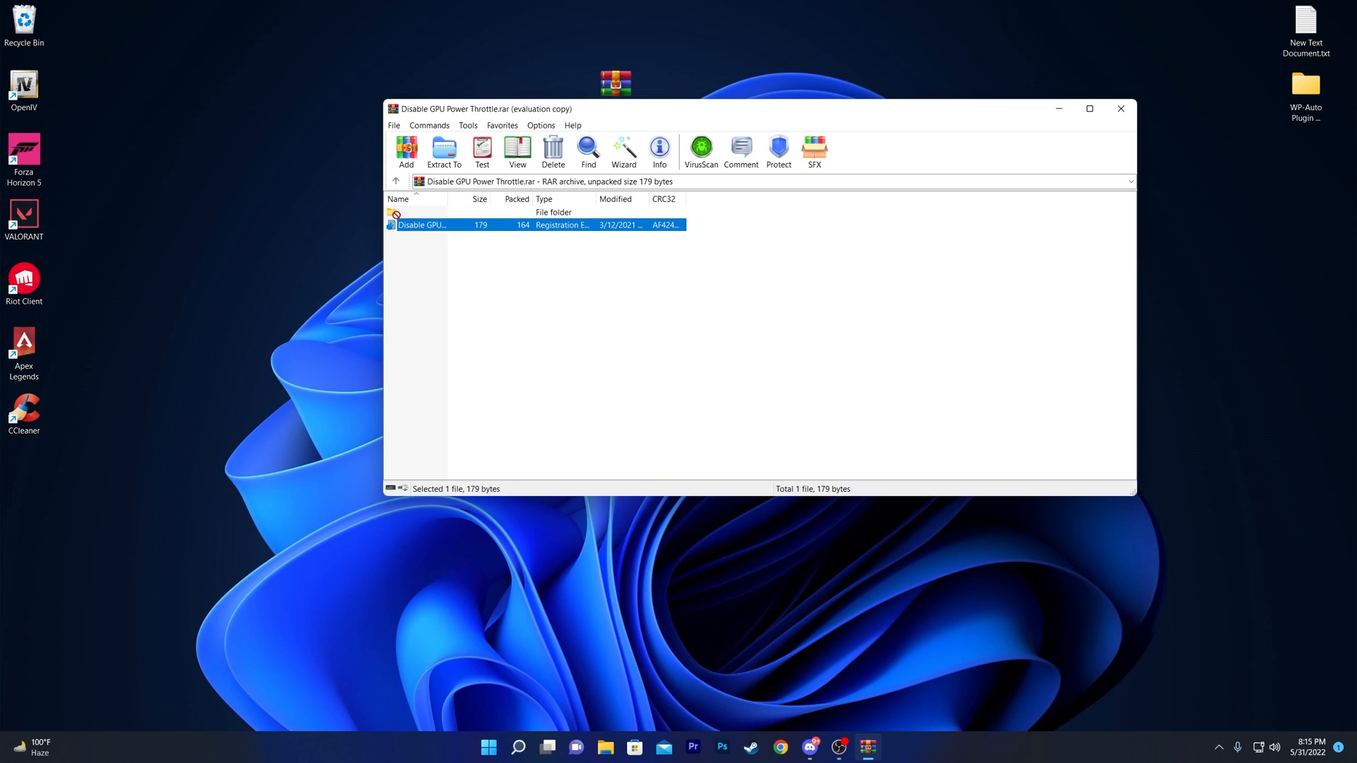
{"action": "left_click_drag", "start_coordinate": [423, 224], "coordinate": [763, 35]}
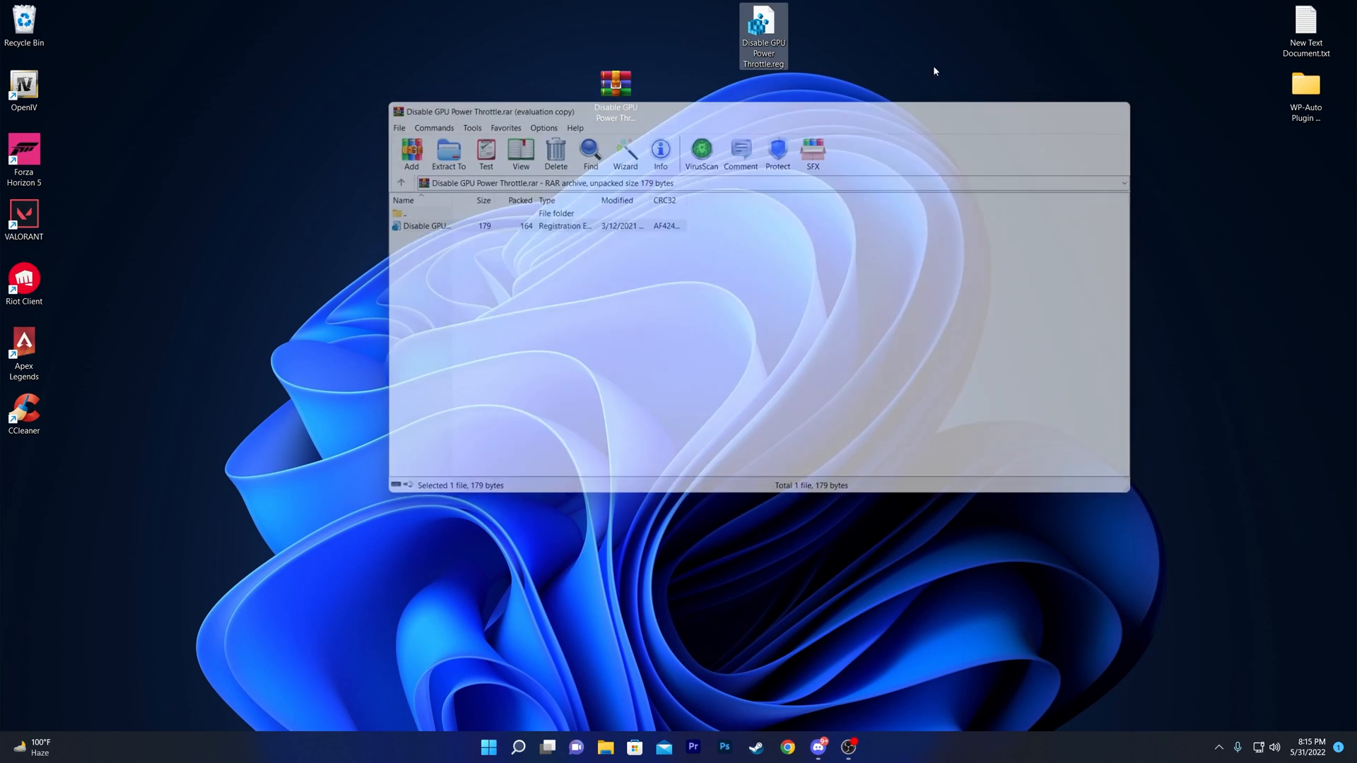
Step: Merge Disable GPU Power Throttle.reg into the registry and dismiss the success message
{"action": "double_click", "coordinate": [763, 20]}
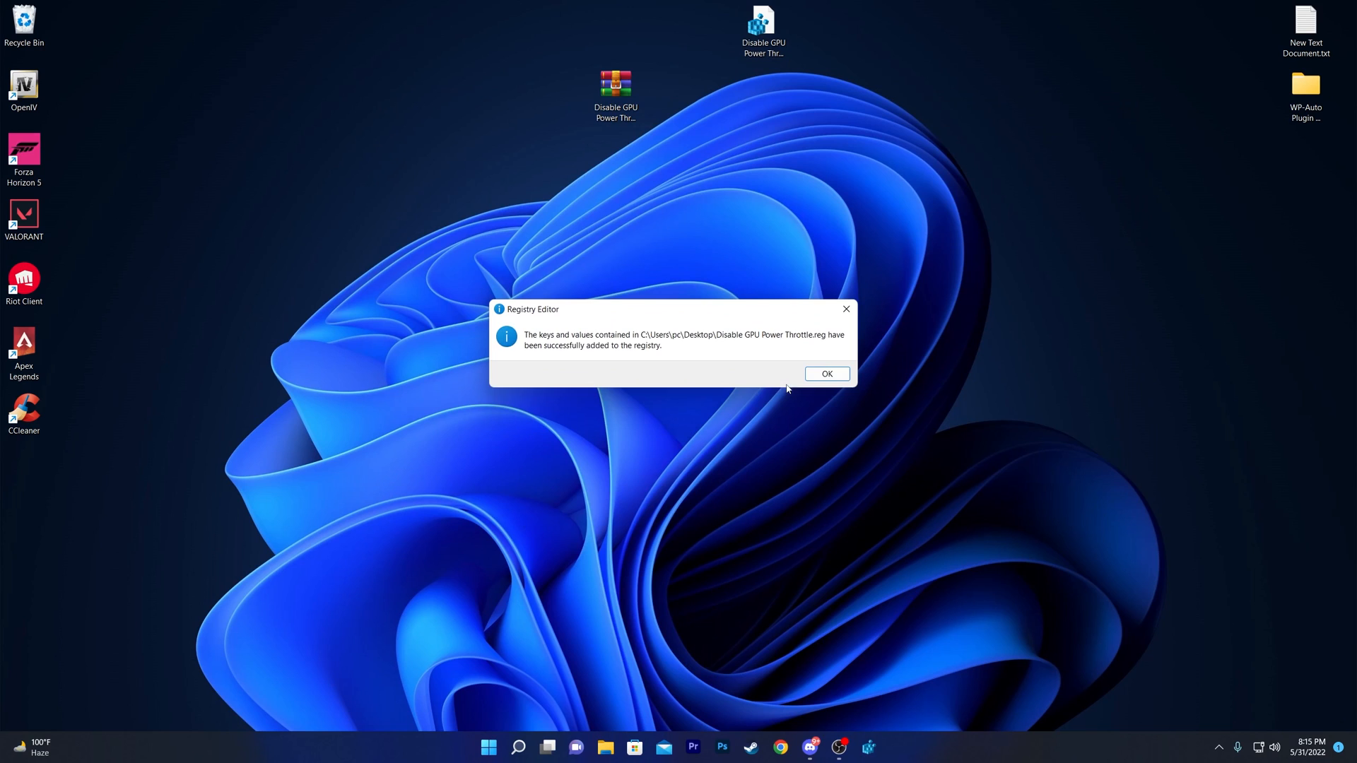
{"action": "left_click", "coordinate": [826, 374]}
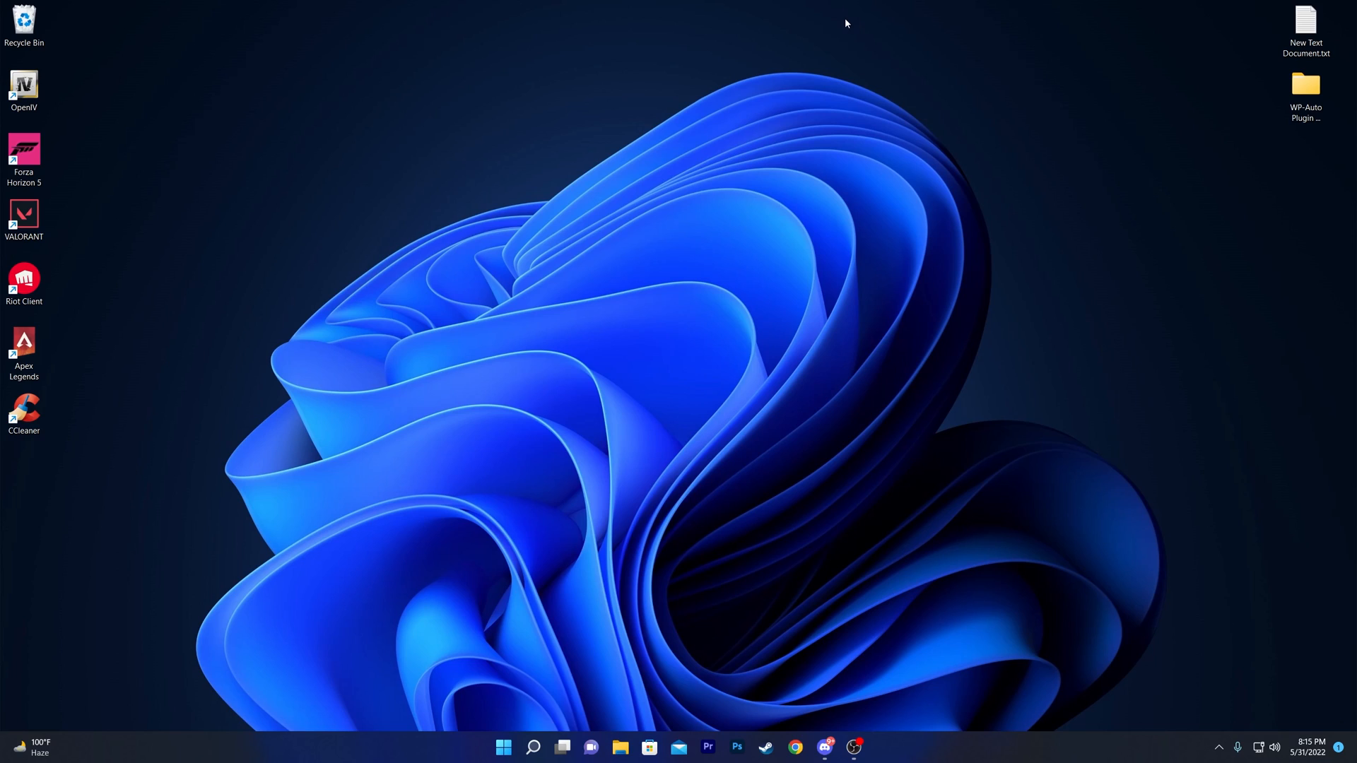
Step: Open NVIDIA Control Panel from the desktop menu and go to Manage 3D Settings
{"action": "right_click", "coordinate": [574, 235]}
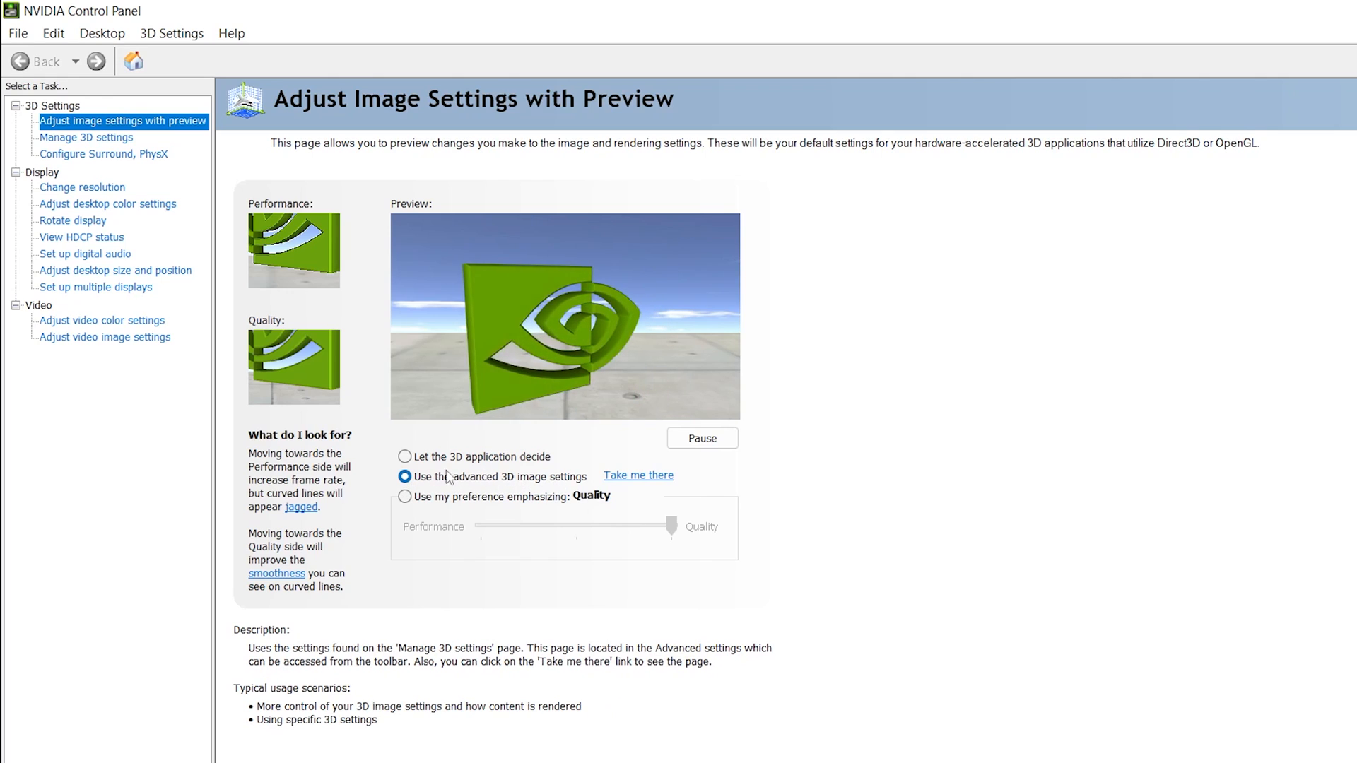
{"action": "left_click", "coordinate": [85, 138]}
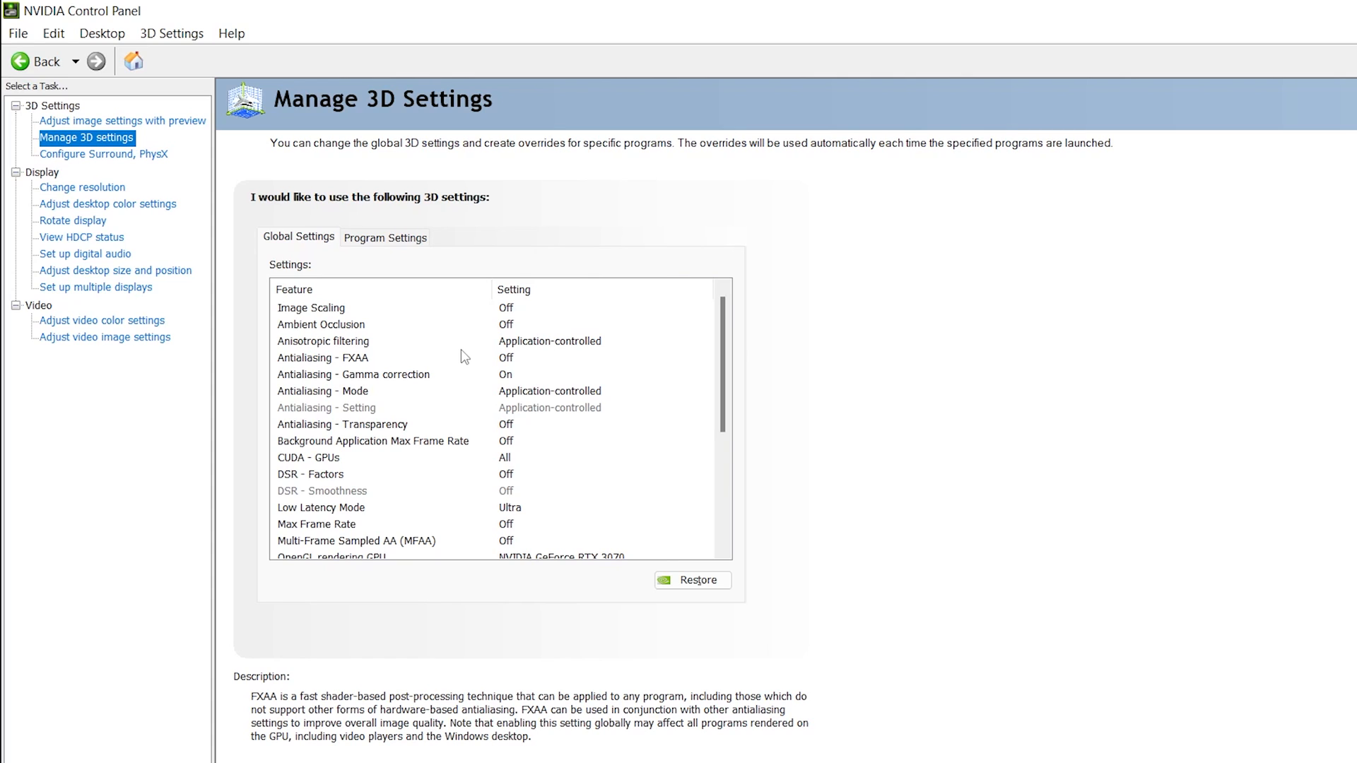
{"action": "mouse_move", "coordinate": [304, 517]}
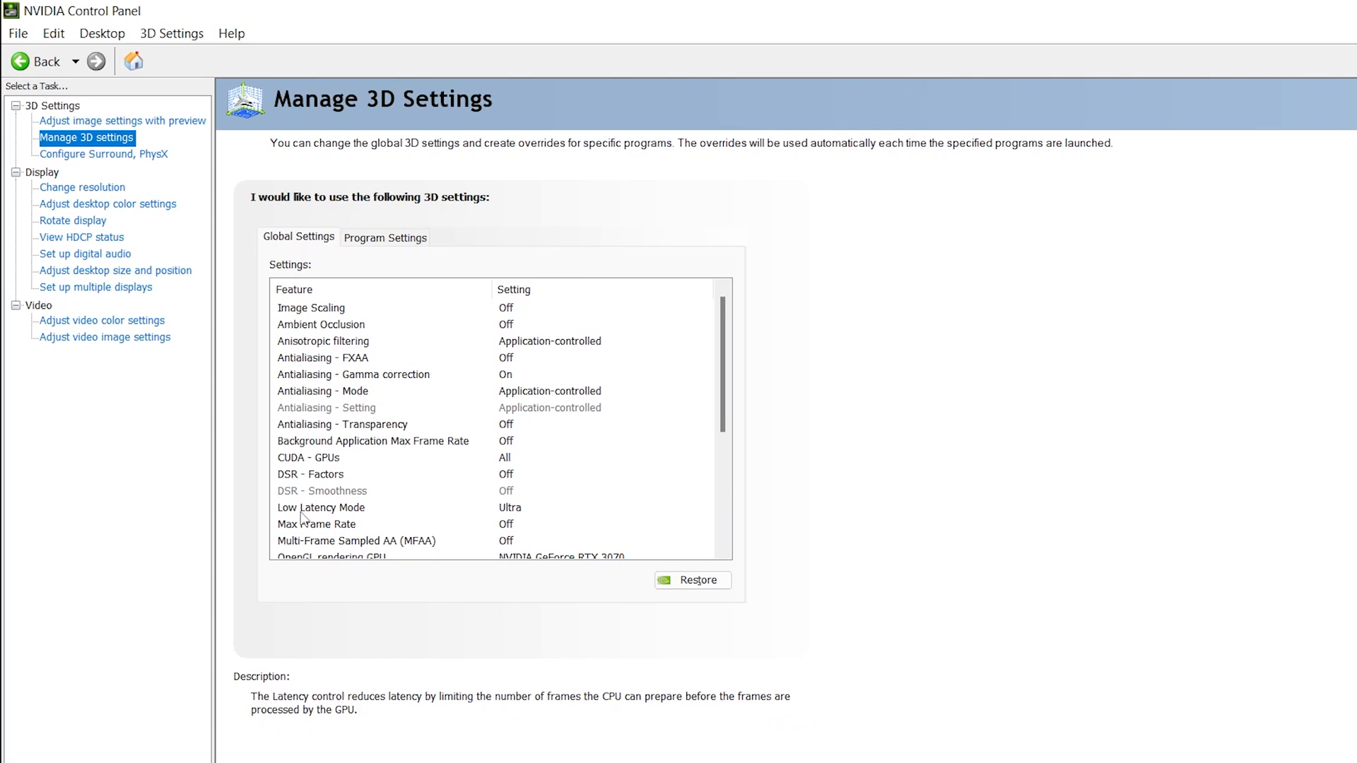
{"action": "mouse_move", "coordinate": [529, 520]}
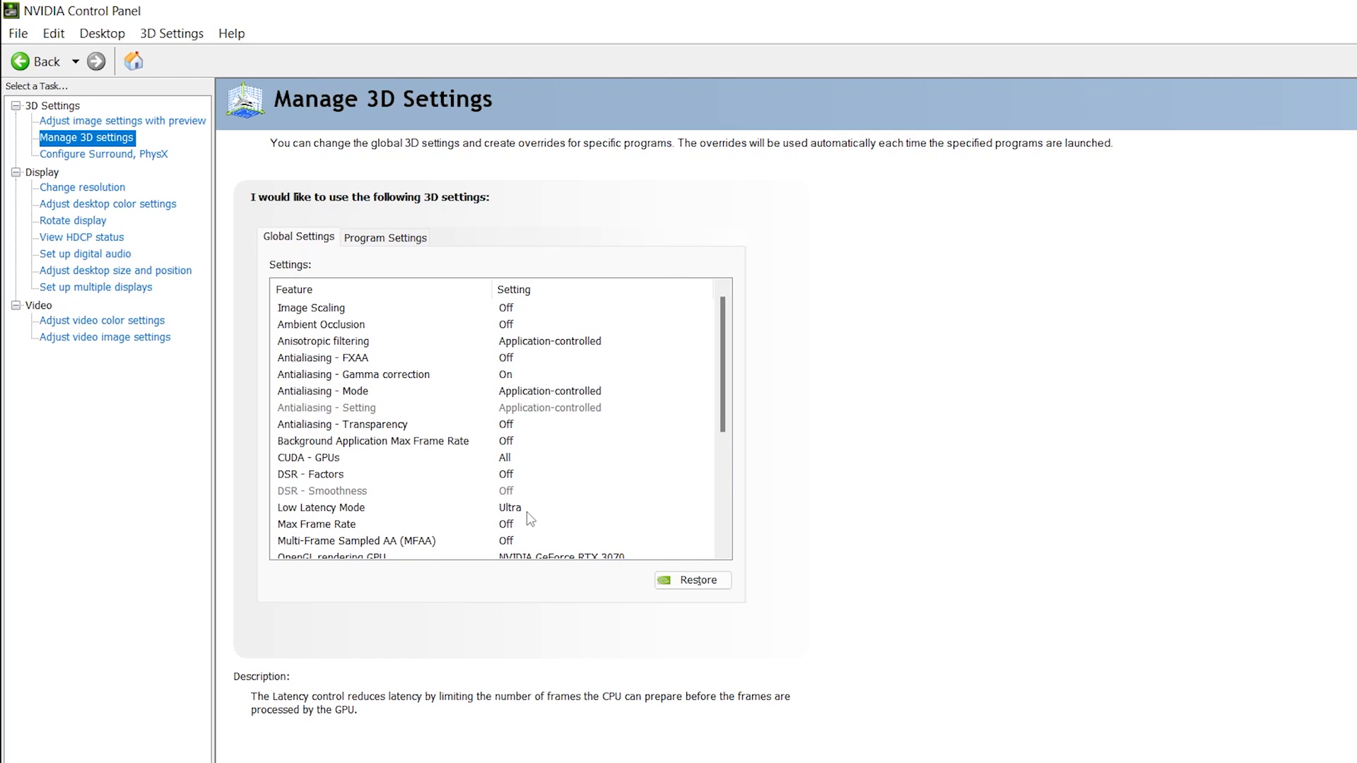
Step: Scroll through the Global Settings list, then switch to the Configure Surround, PhysX page
{"action": "scroll", "scroll_direction": "down", "scroll_amount": 3}
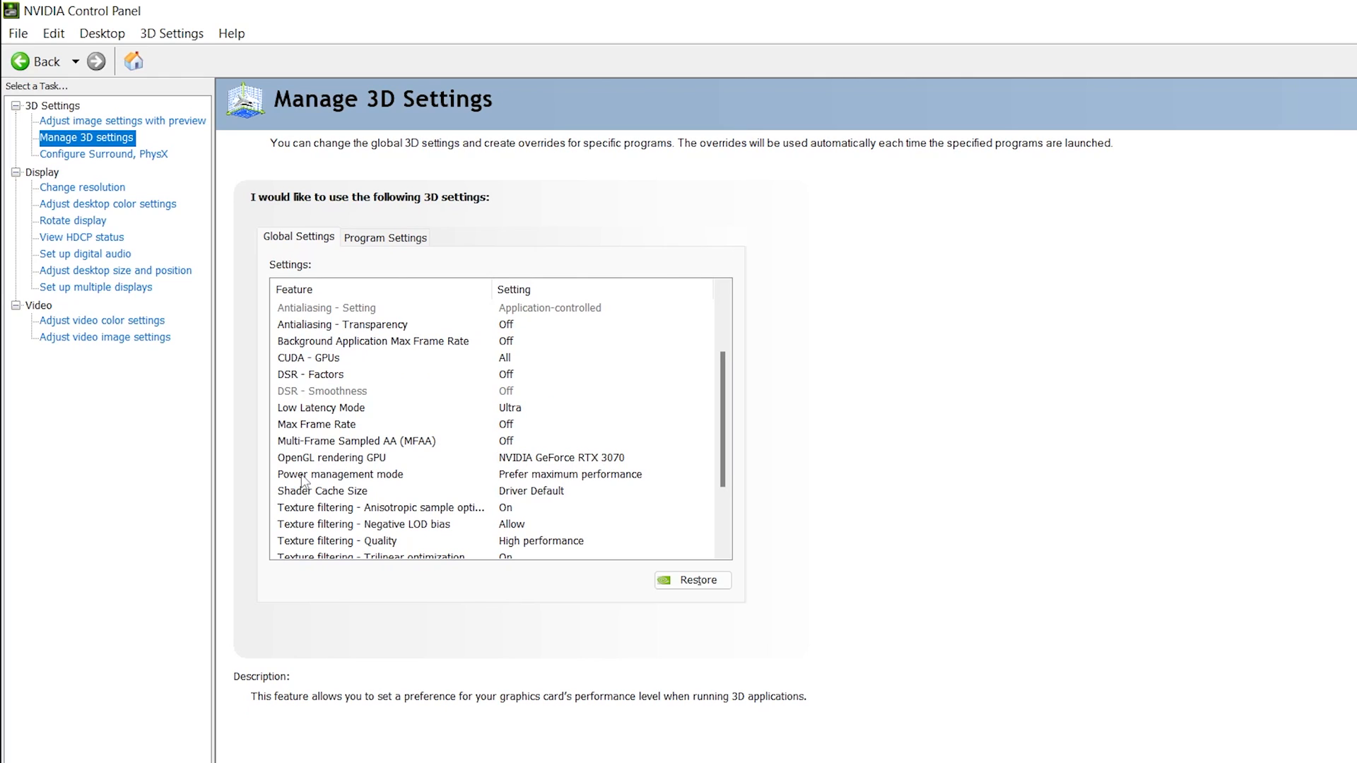
{"action": "mouse_move", "coordinate": [520, 481]}
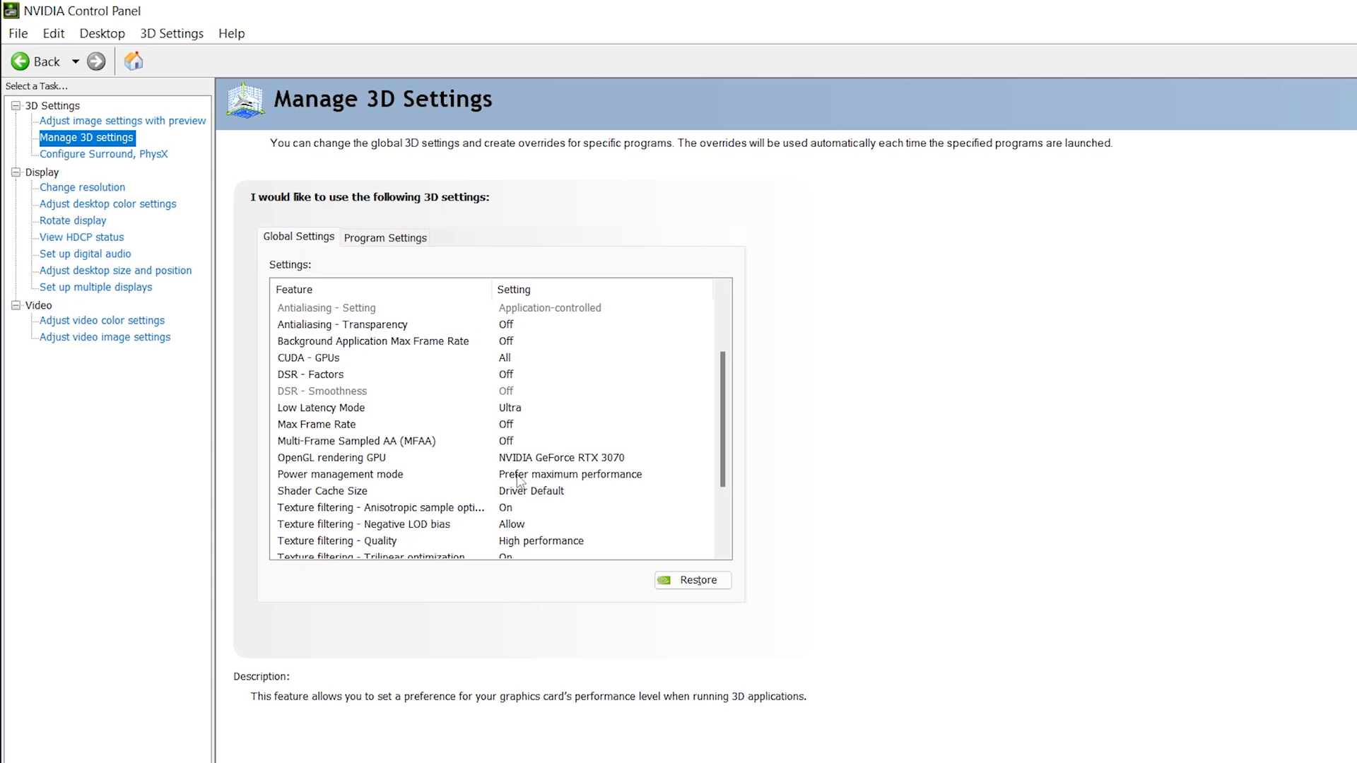
{"action": "mouse_move", "coordinate": [608, 485]}
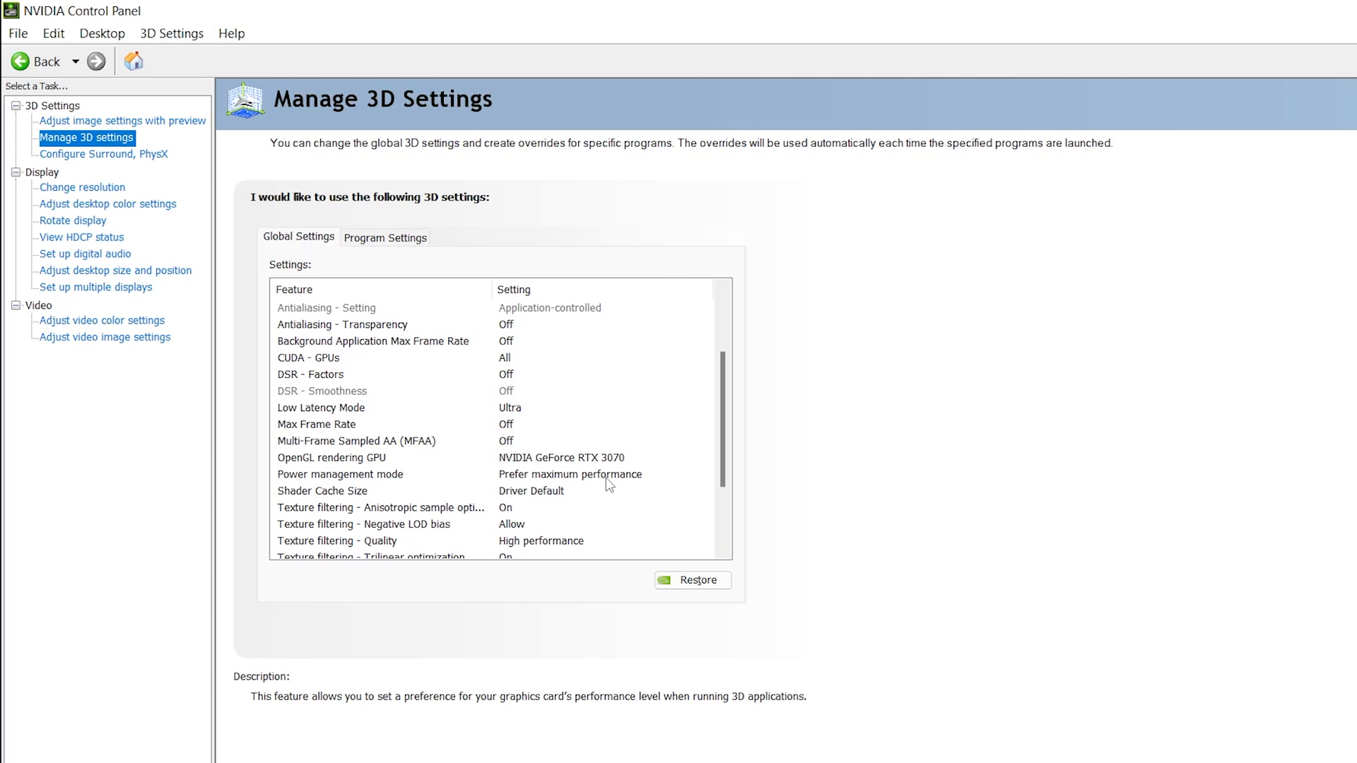
{"action": "scroll", "scroll_direction": "down", "scroll_amount": 3}
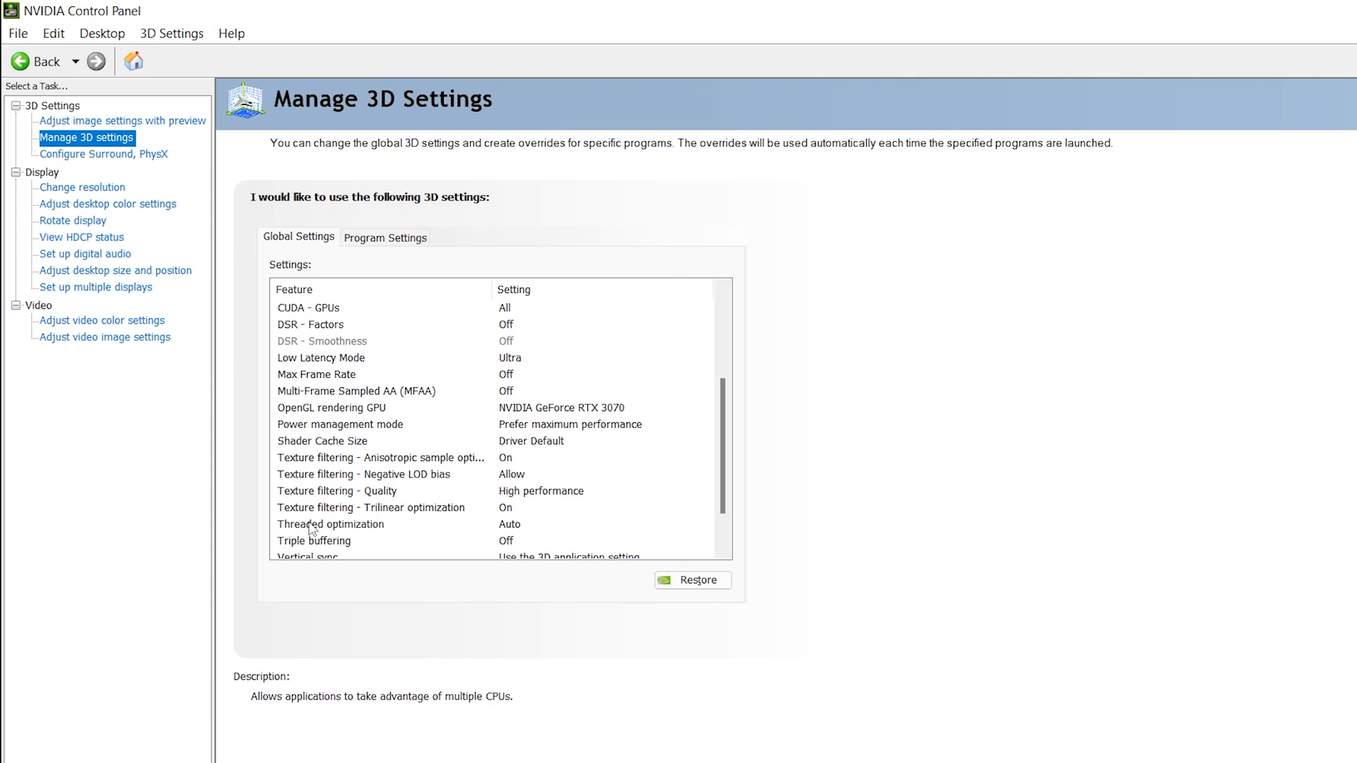
{"action": "scroll", "scroll_direction": "down", "scroll_amount": 3}
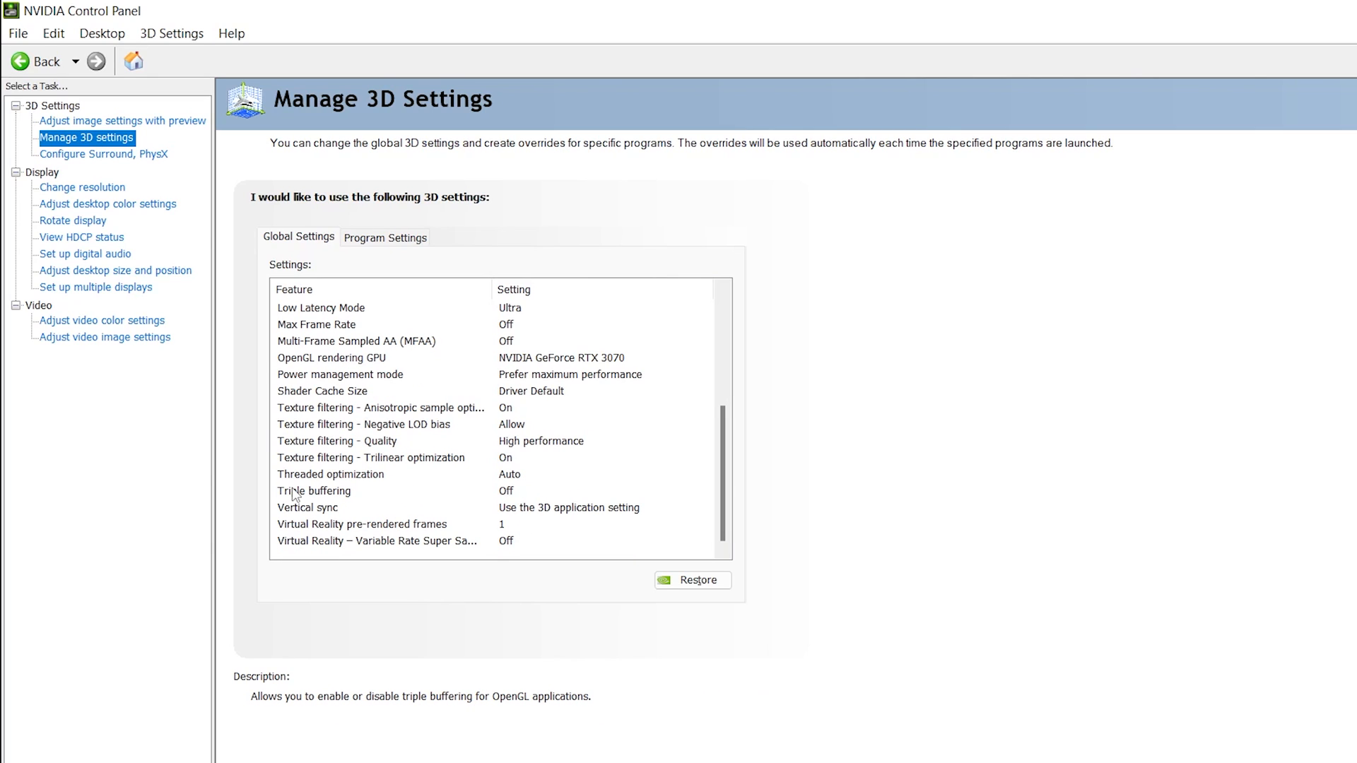
{"action": "mouse_move", "coordinate": [526, 494]}
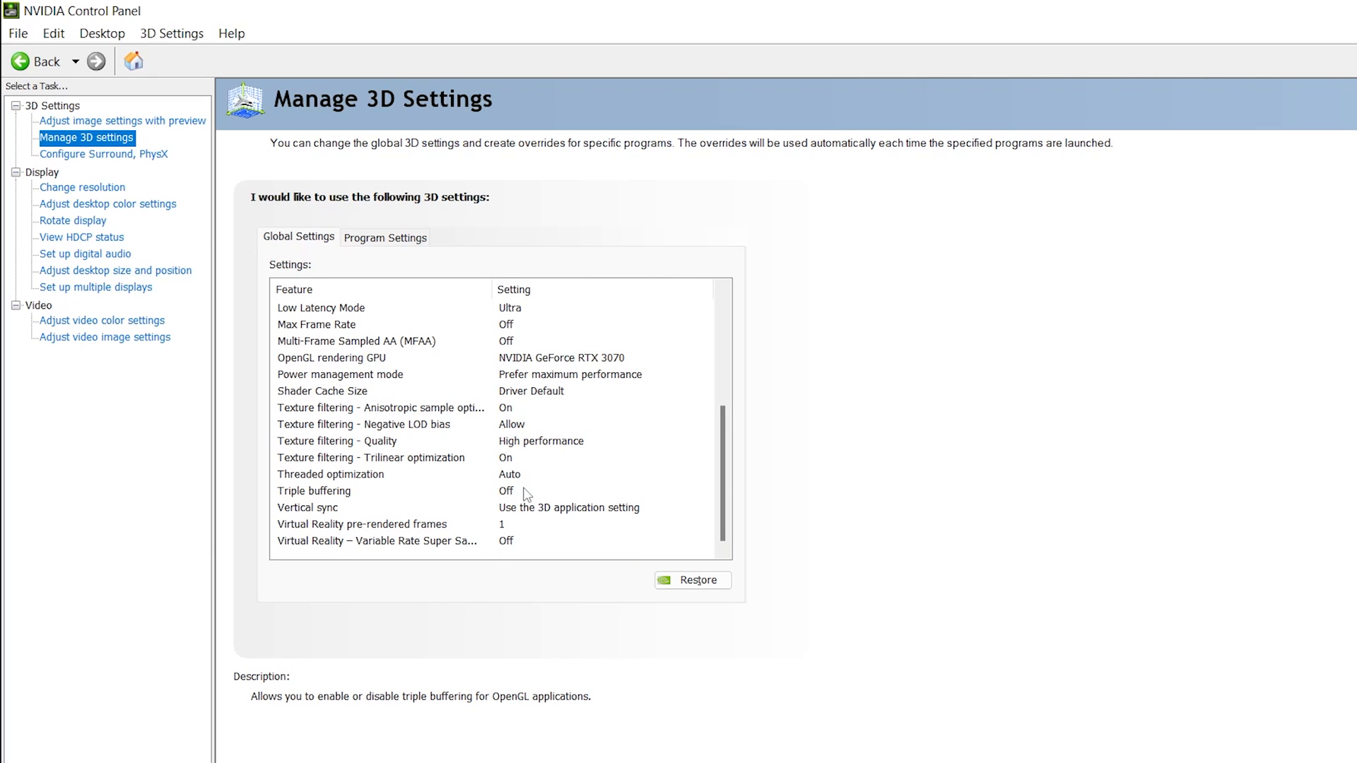
{"action": "left_click", "coordinate": [377, 540]}
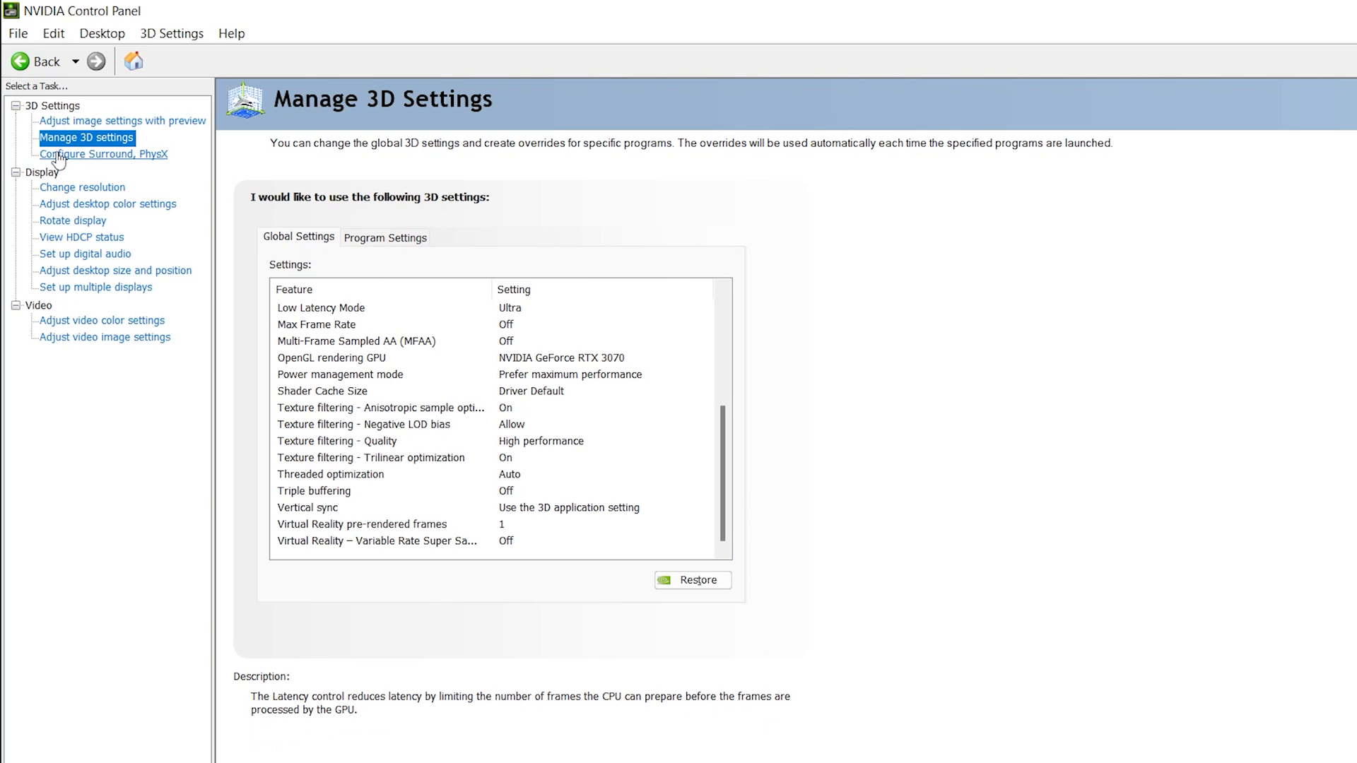
{"action": "mouse_move", "coordinate": [105, 165]}
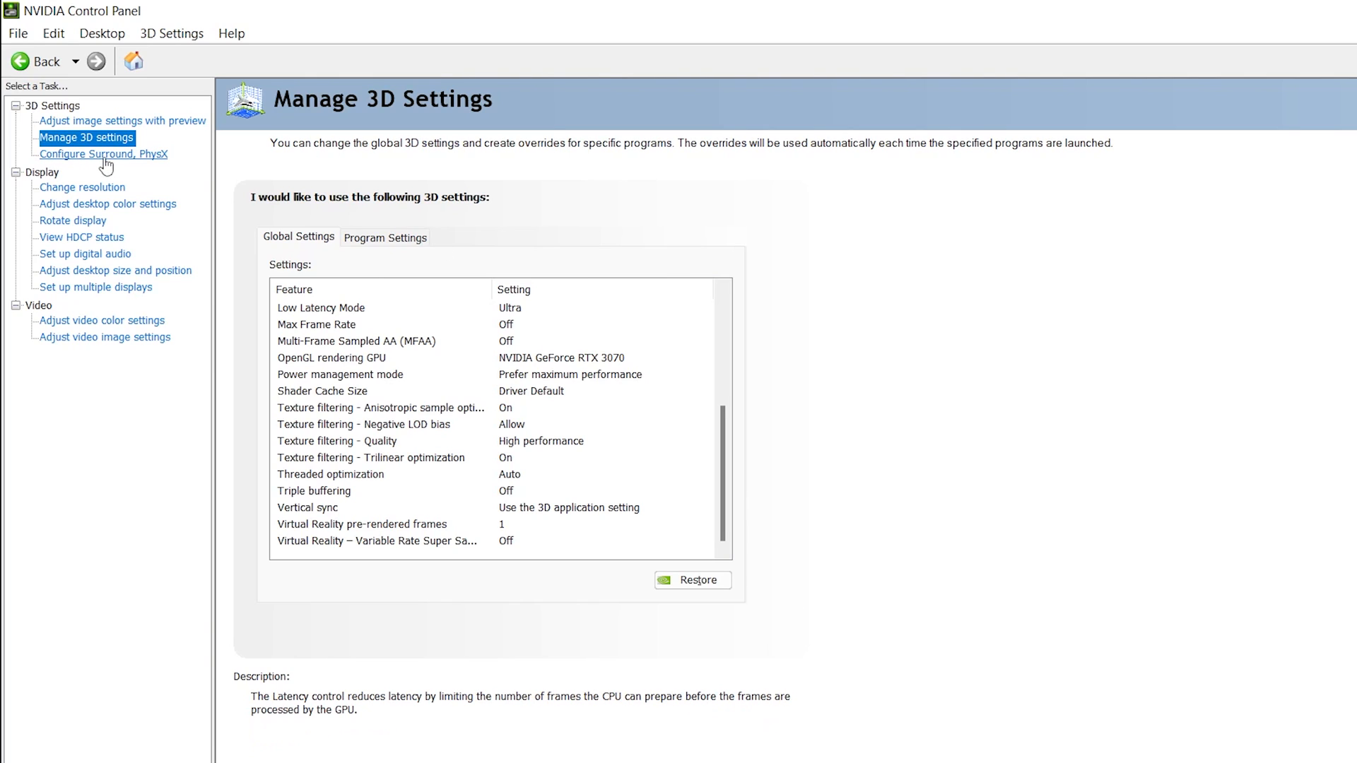
{"action": "left_click", "coordinate": [103, 154]}
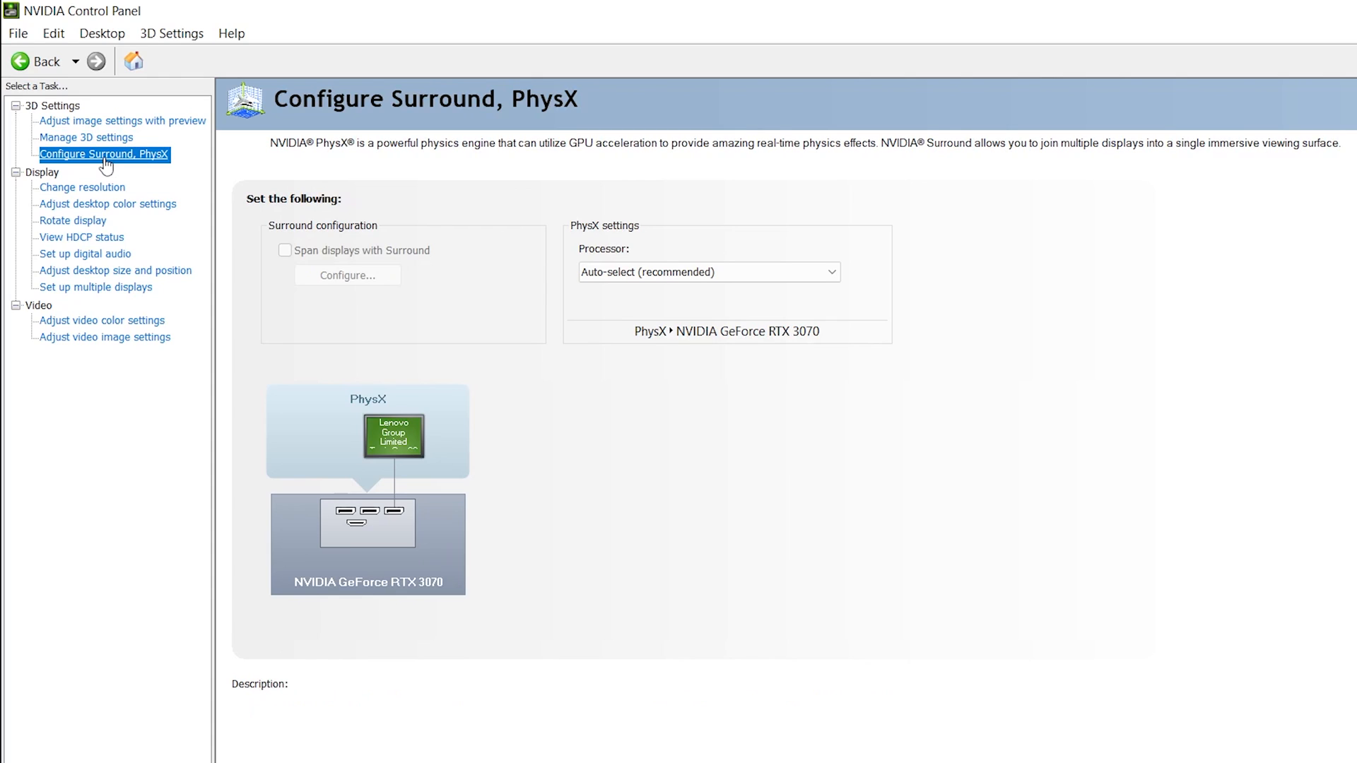
{"action": "mouse_move", "coordinate": [590, 230]}
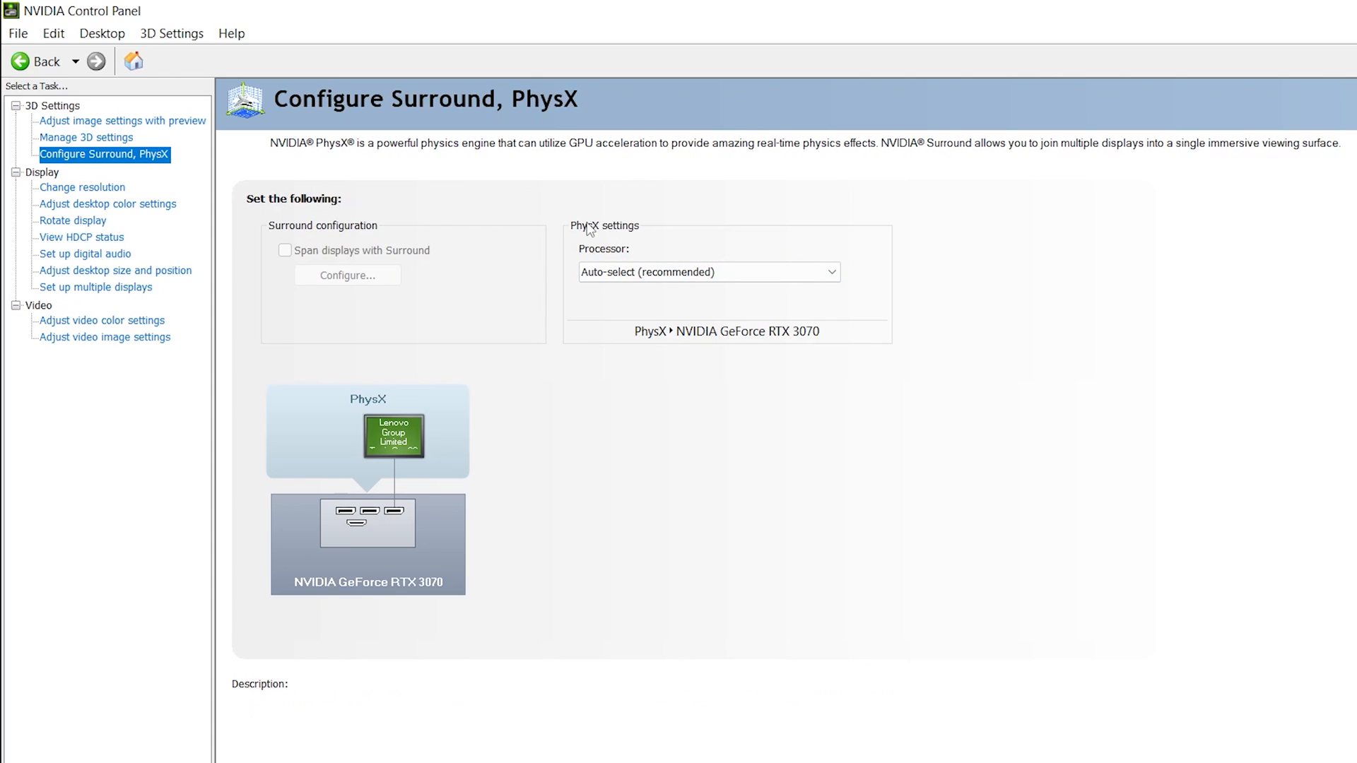
Step: Set the PhysX processor to NVIDIA GeForce RTX 3070 and close NVIDIA Control Panel
{"action": "left_click", "coordinate": [707, 272]}
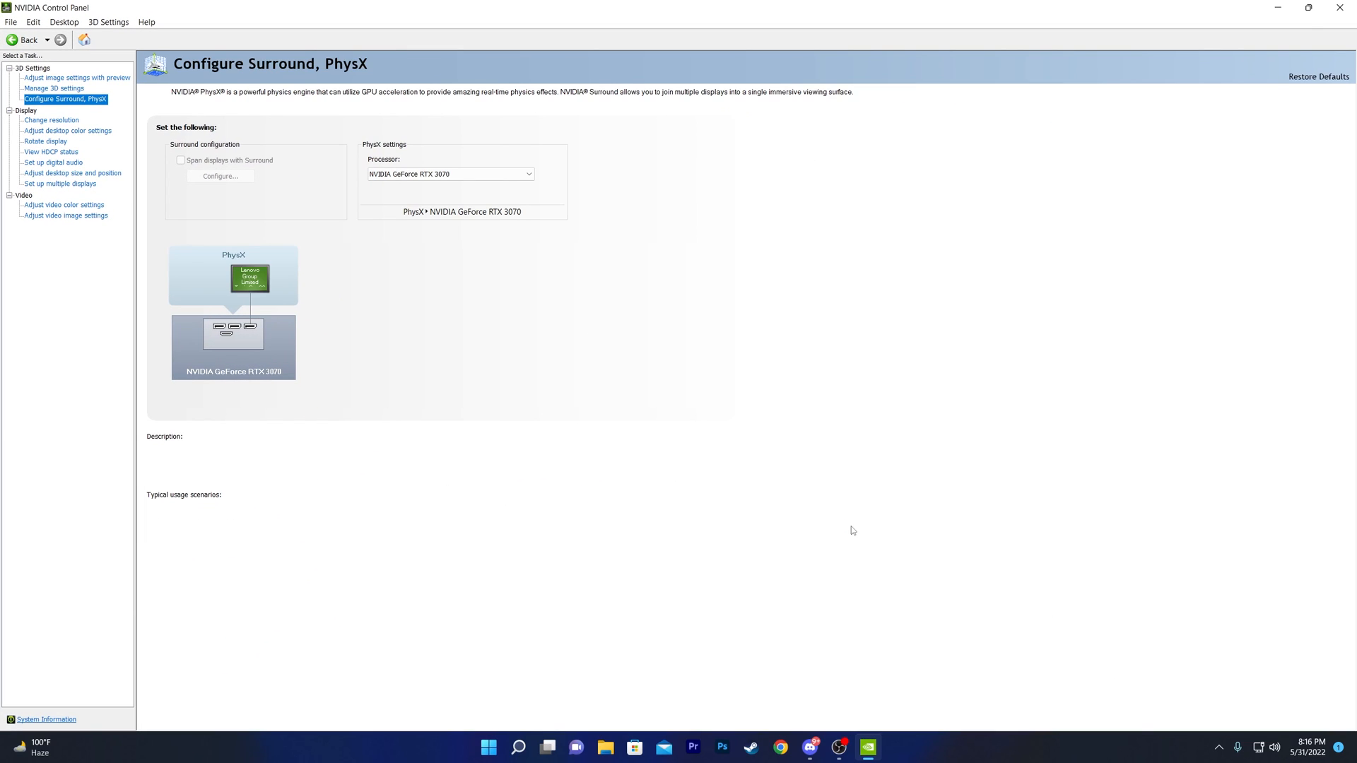
{"action": "left_click", "coordinate": [1340, 8]}
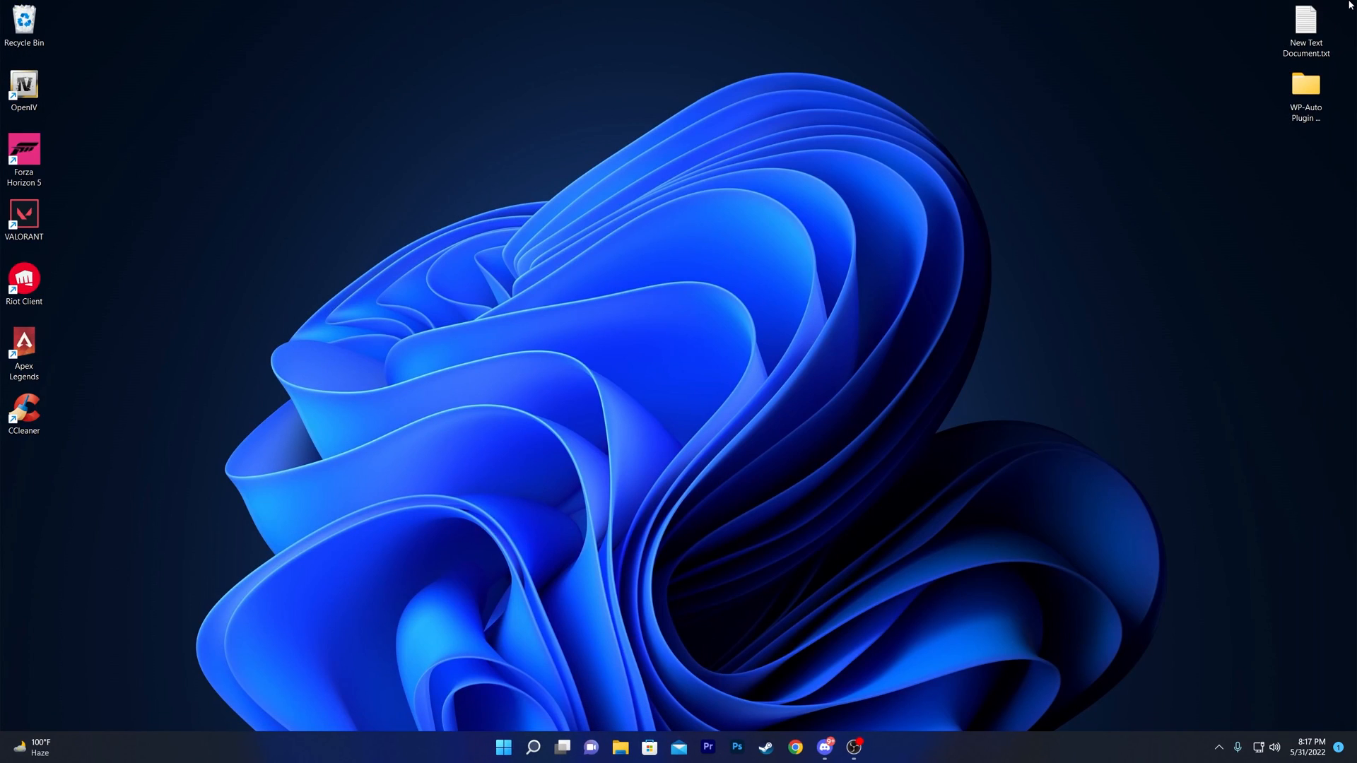